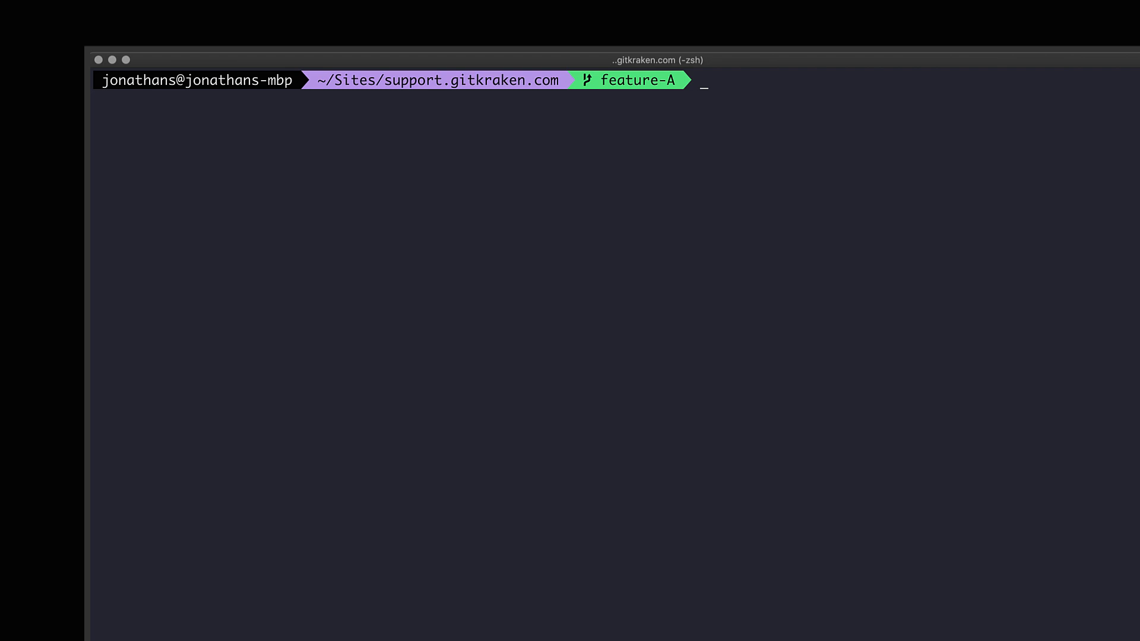
Step: List local branches bug-A, dev, feature-A and production with git branch and git branch --list
type("git")
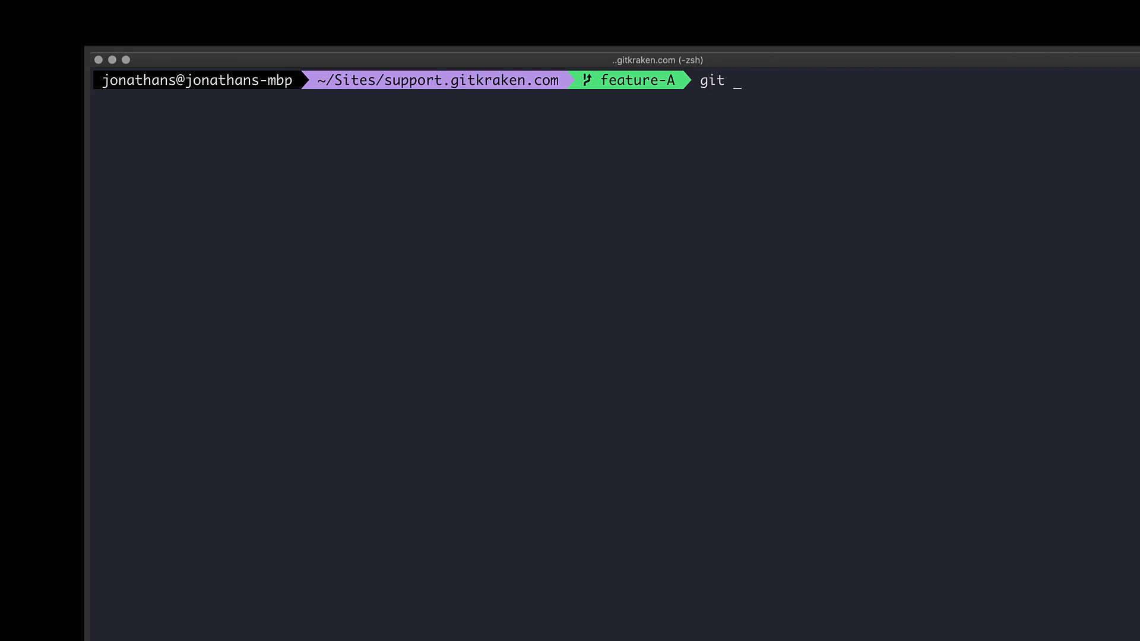
type("branch")
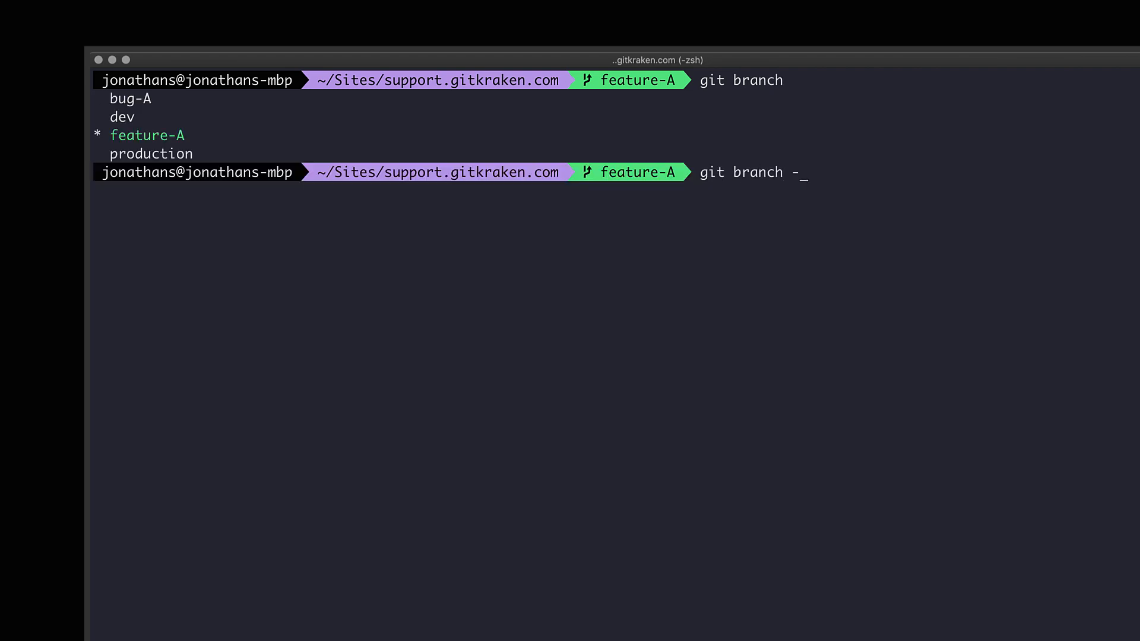
type("-list")
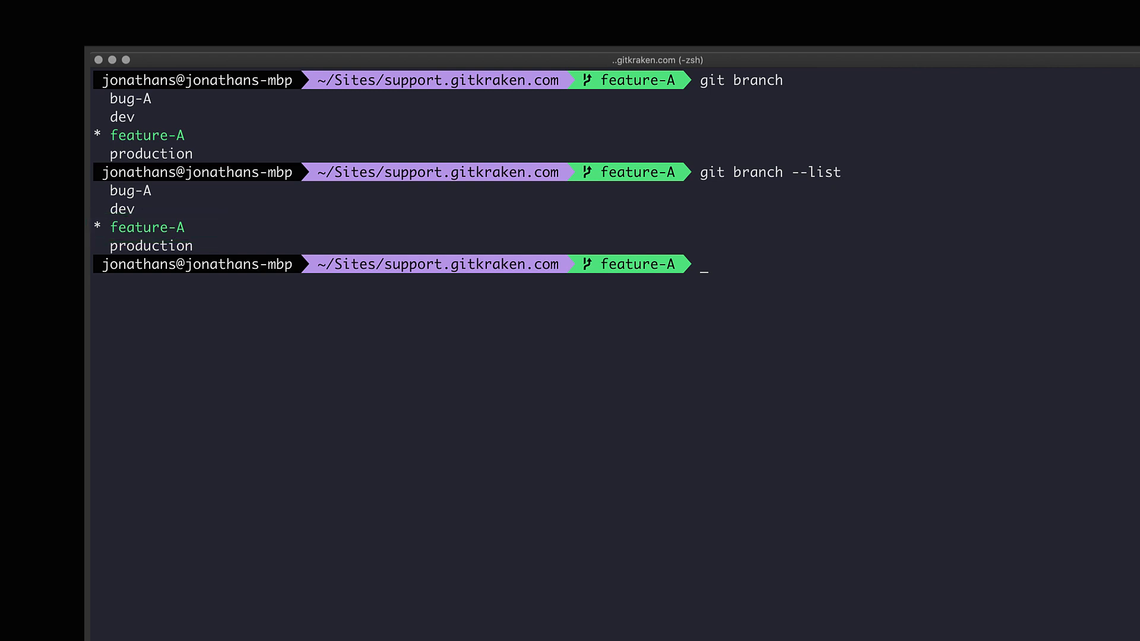
Step: Rename current branch feature-A to feature-B with git branch -m, then verify the list
type("git branch")
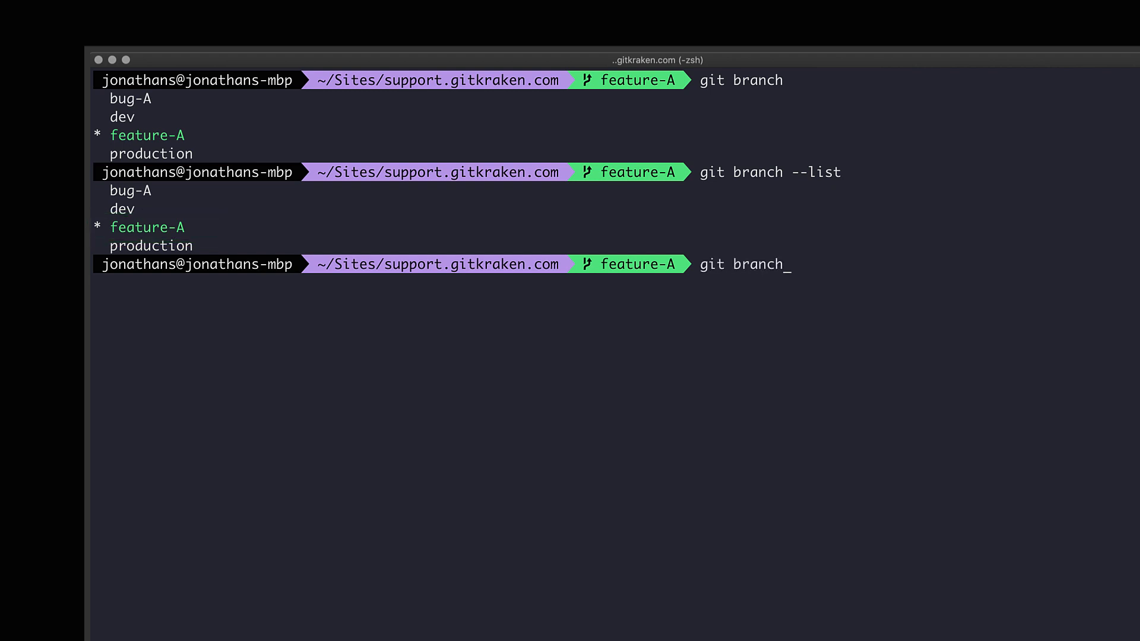
type("-m")
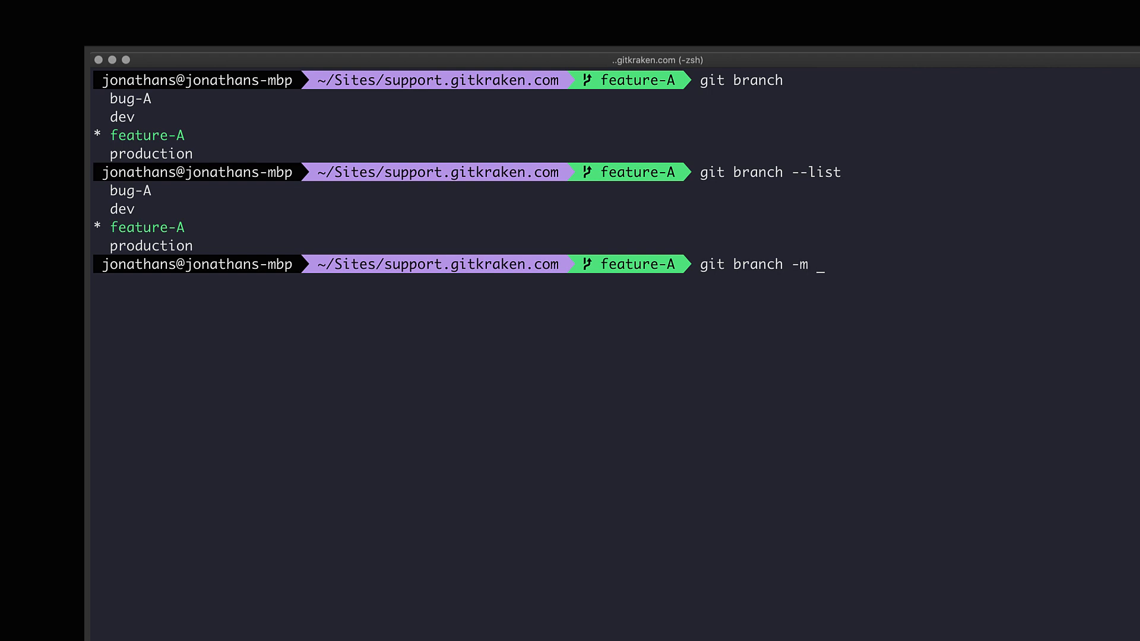
type("feature")
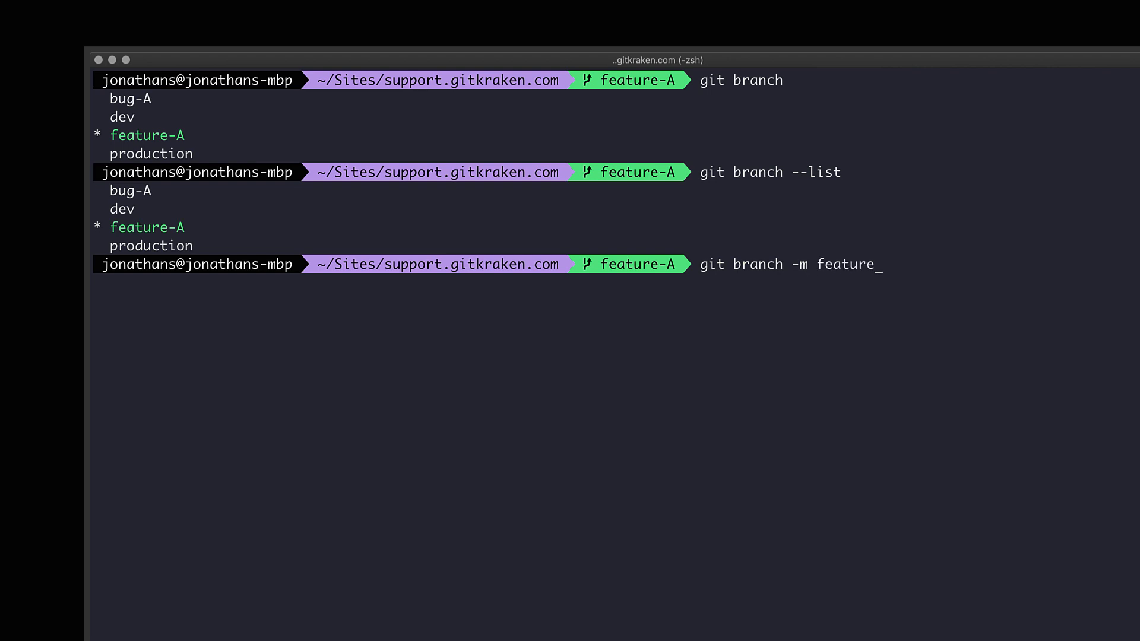
type("-B")
type("git branc")
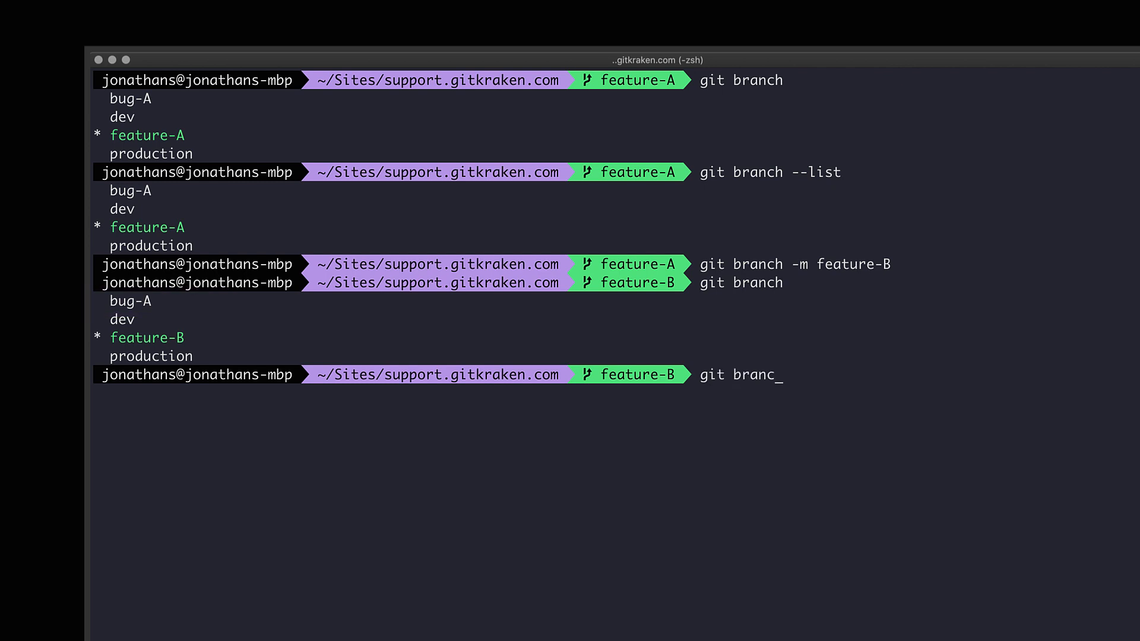
Step: Rename bug-A to bug-B using git branch -m bug-A bug-B
type("-m")
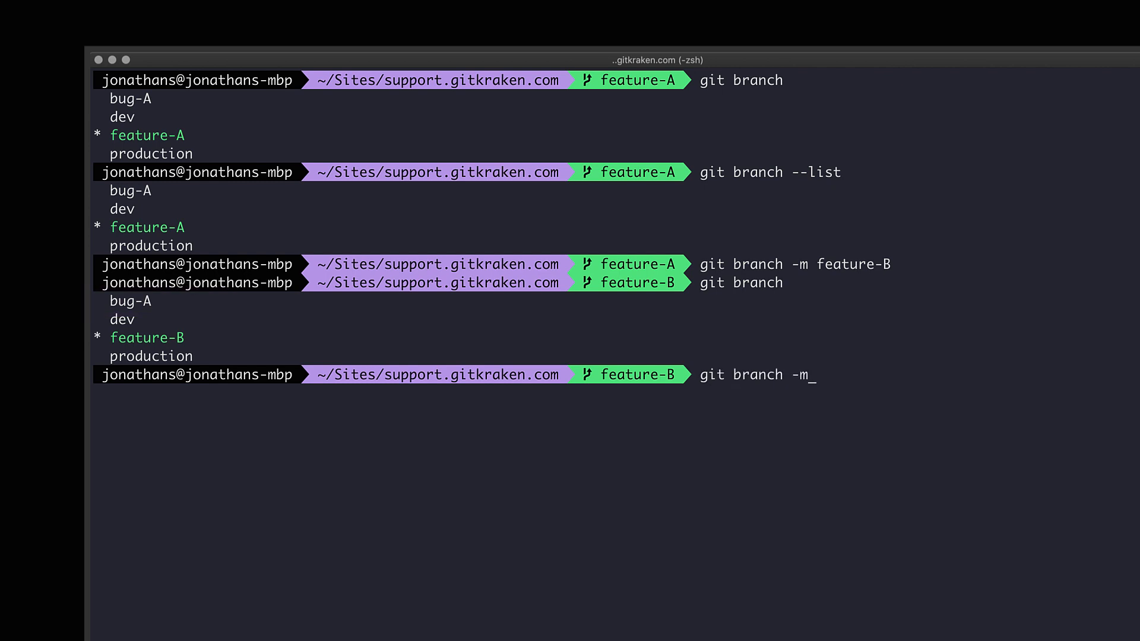
type("bu")
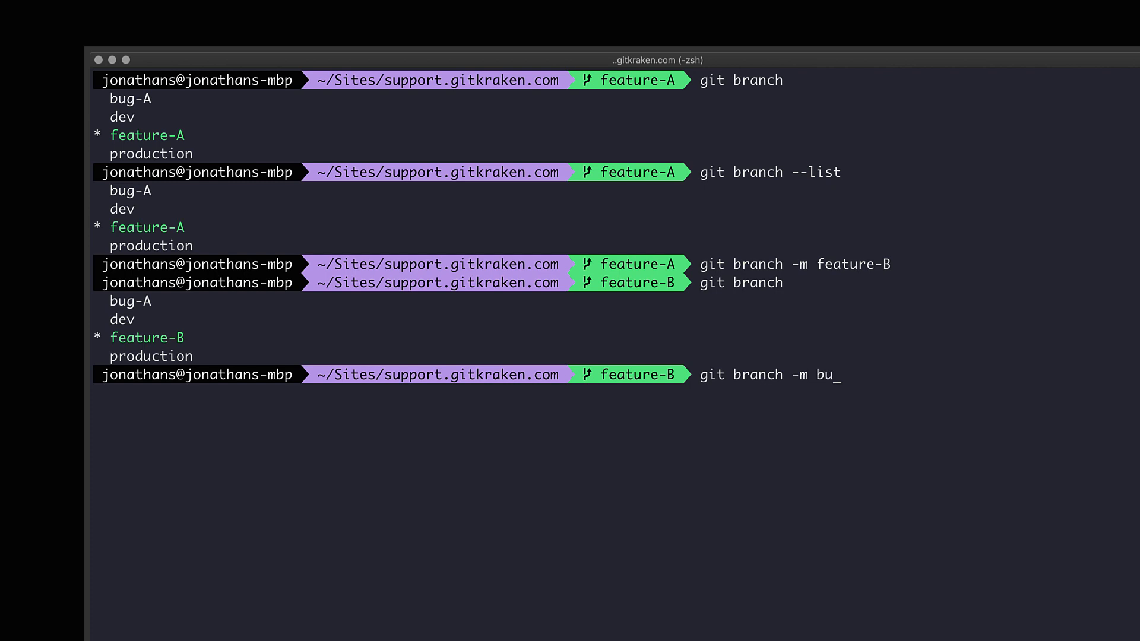
type("g-A")
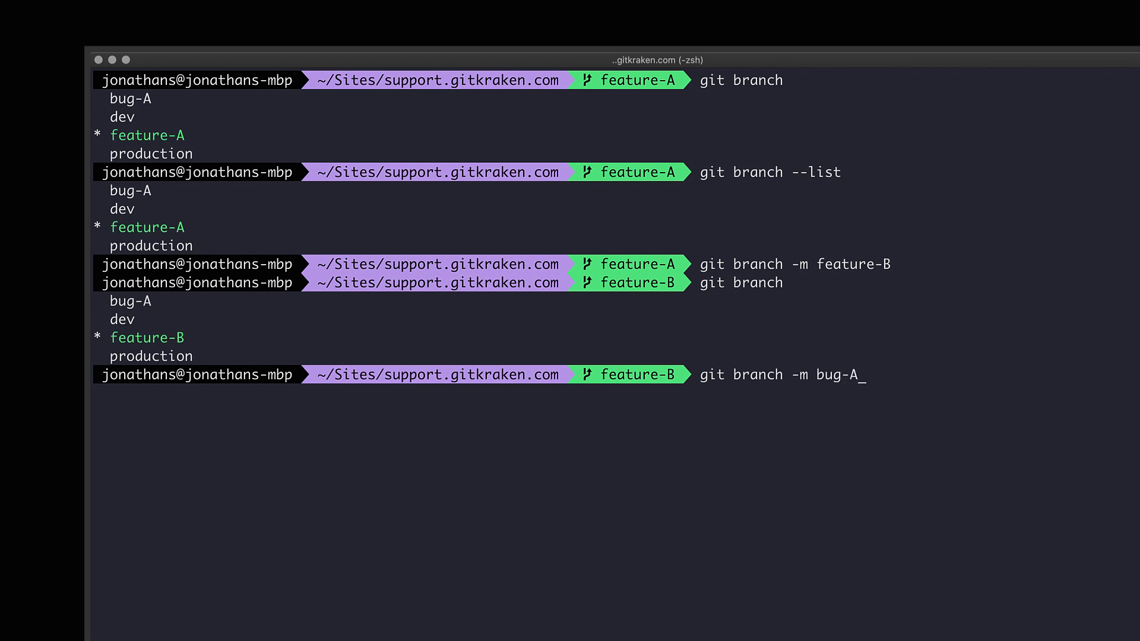
type("bu")
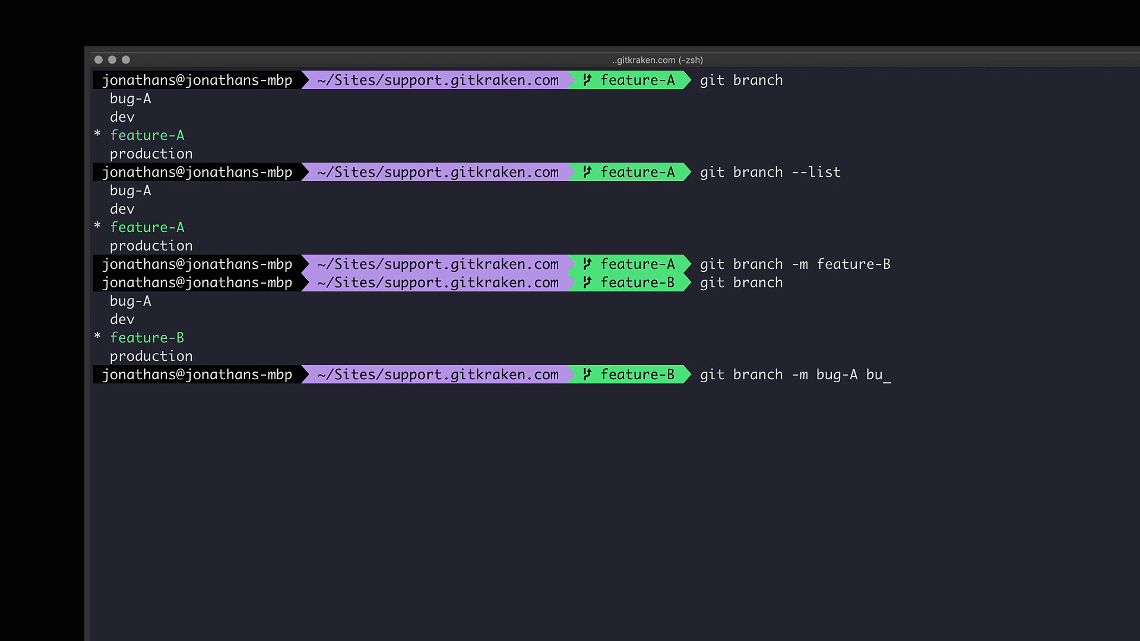
type("g-B")
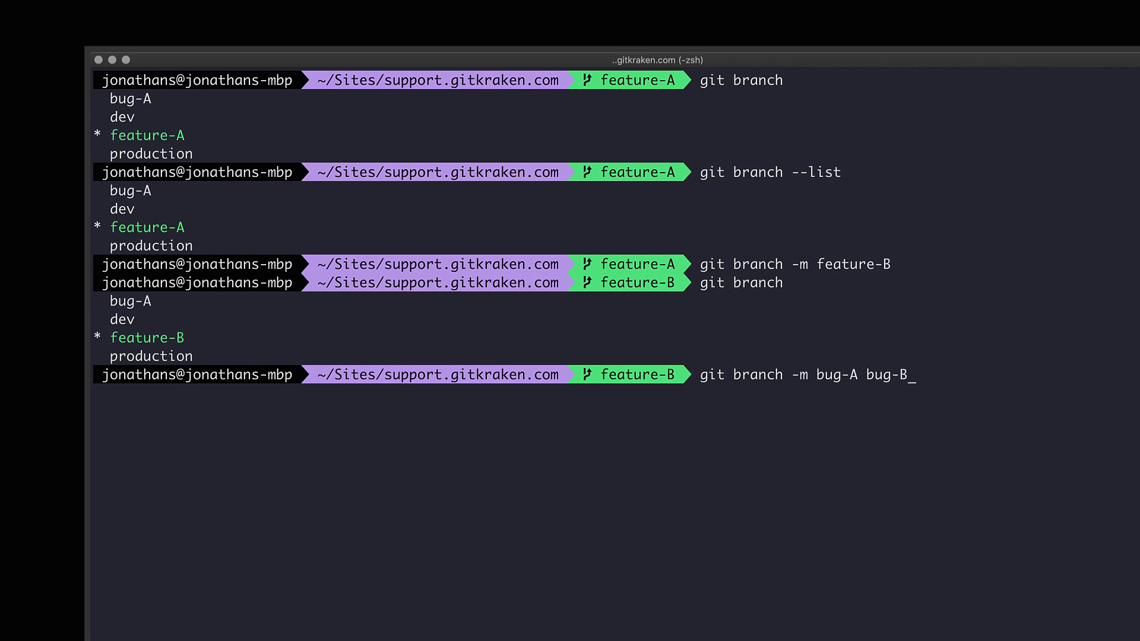
type("gi")
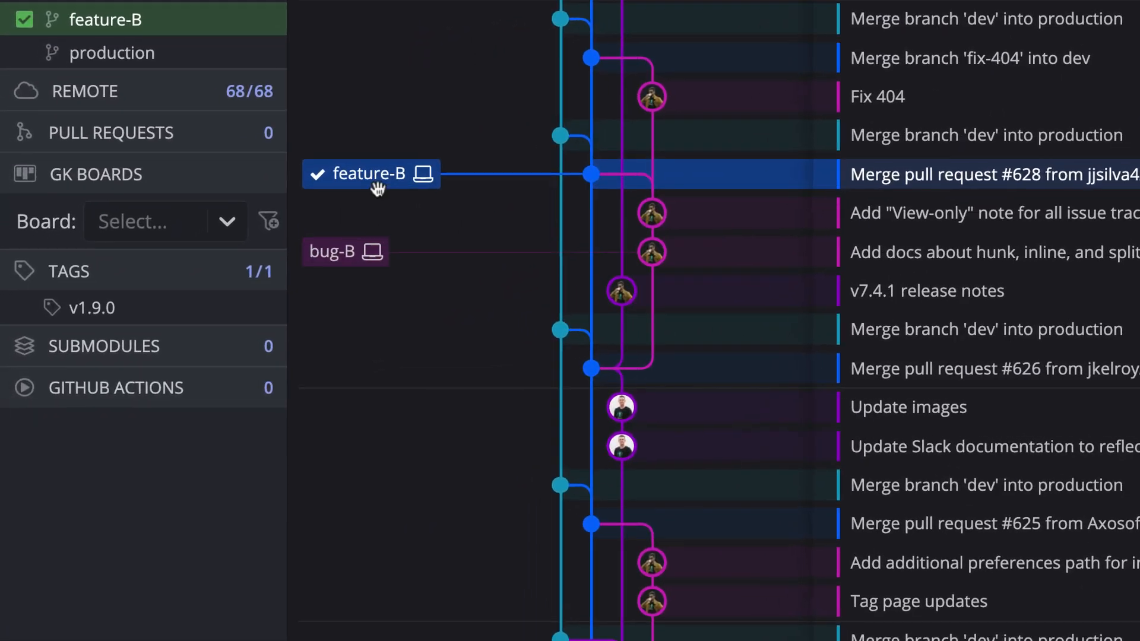
Step: Rename the feature-B and bug-B branch labels in the graph to feature-C and bug-C
right_click(356, 173)
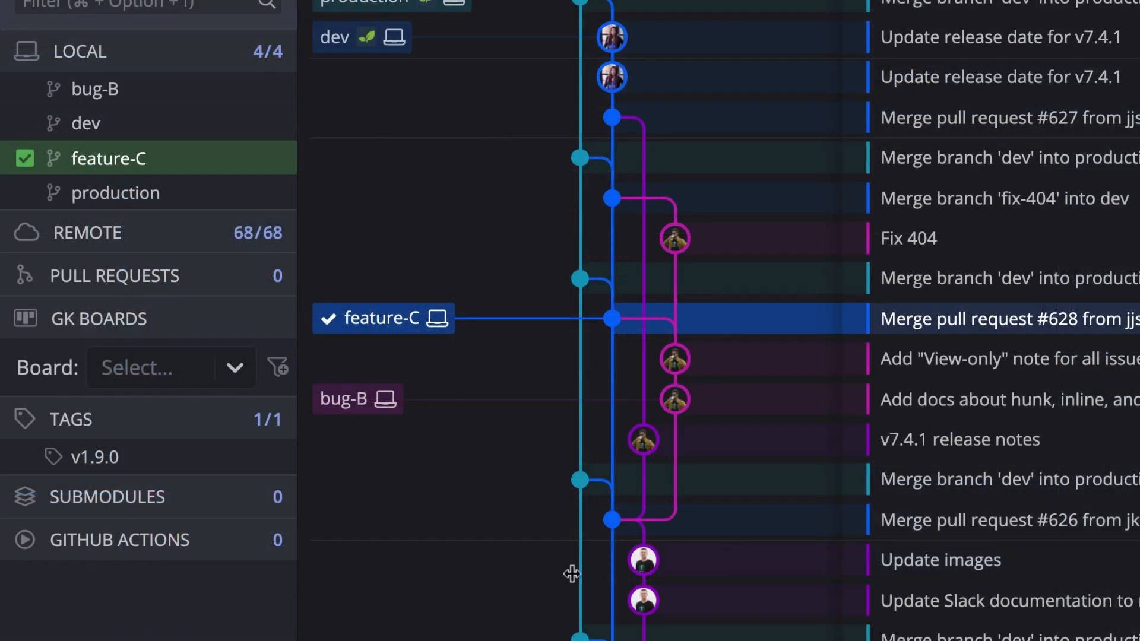
right_click(93, 88)
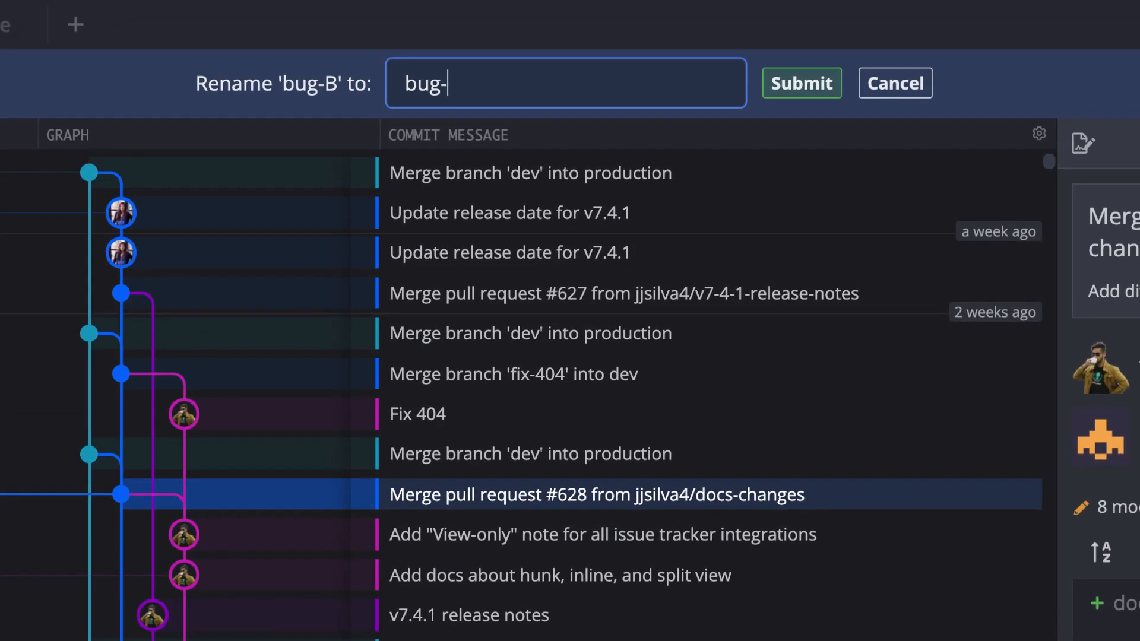
type("C")
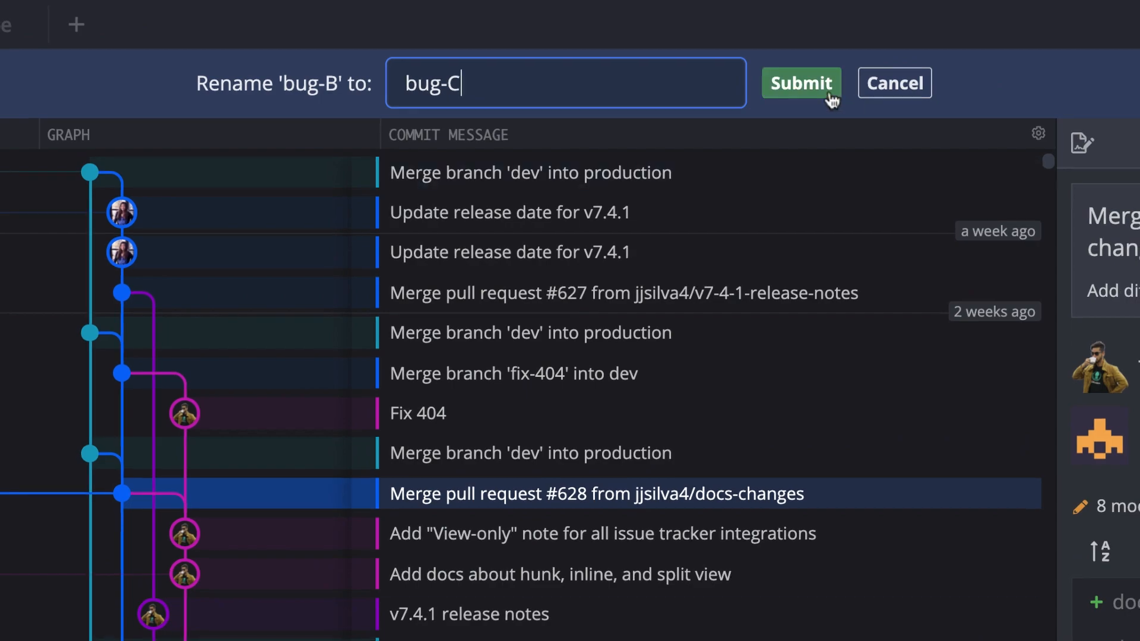
left_click(799, 82)
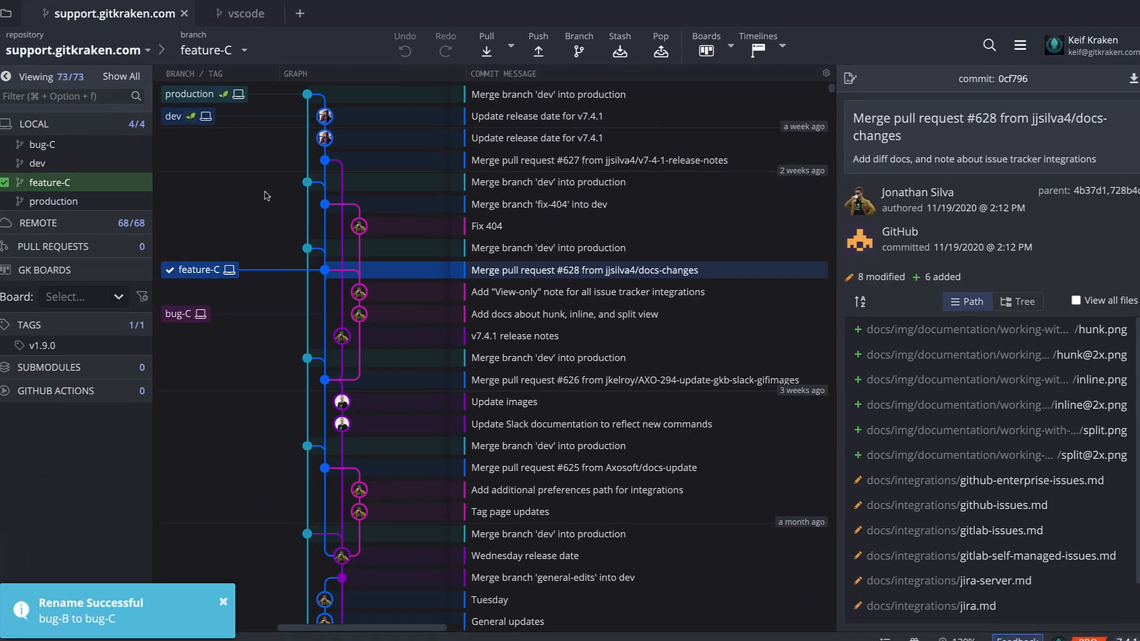